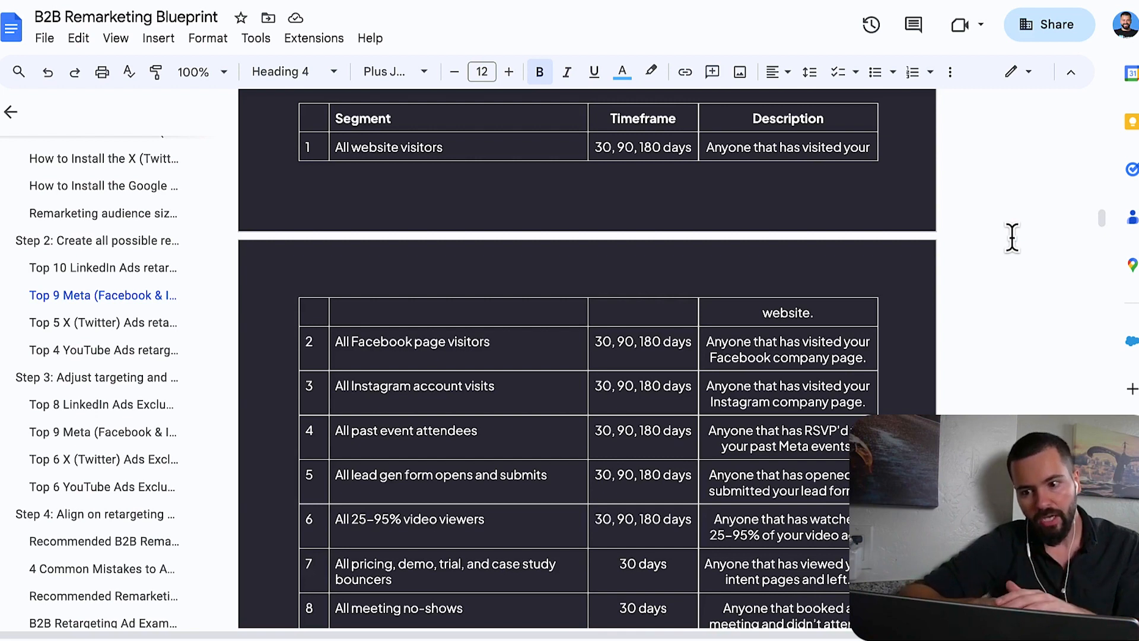
mouse_move(1009, 259)
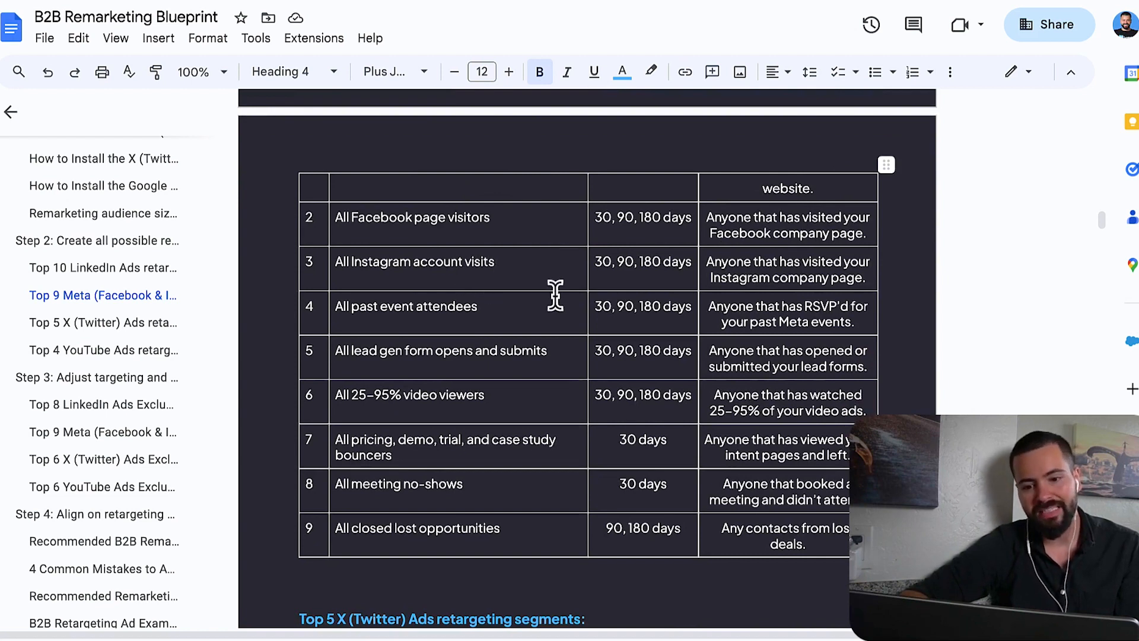
mouse_move(522, 306)
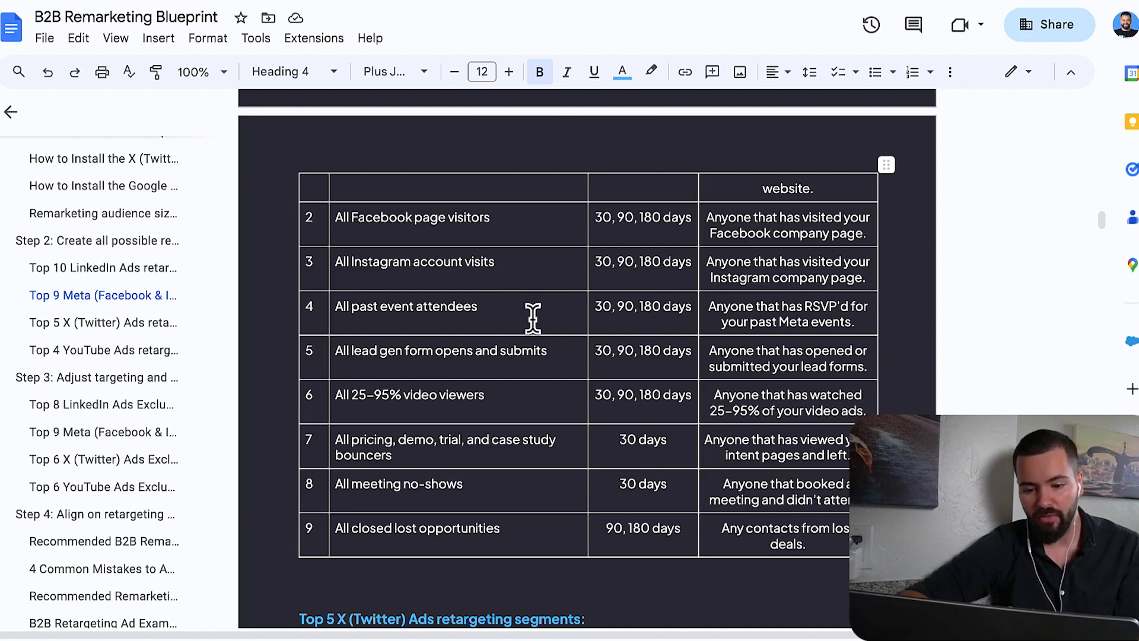
mouse_move(524, 394)
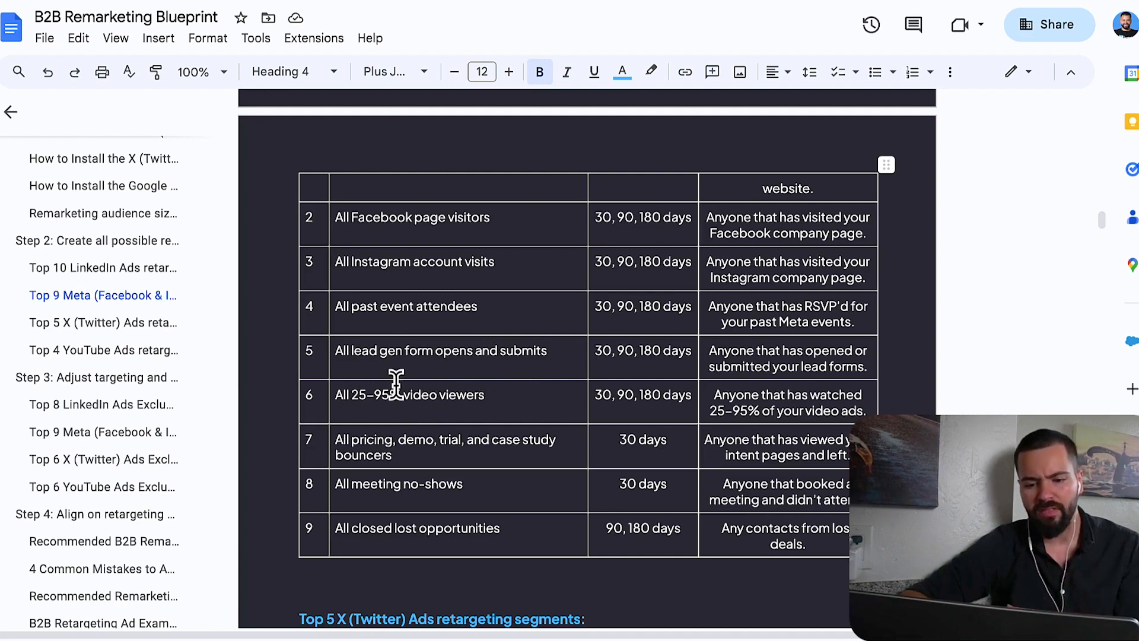
mouse_move(393, 391)
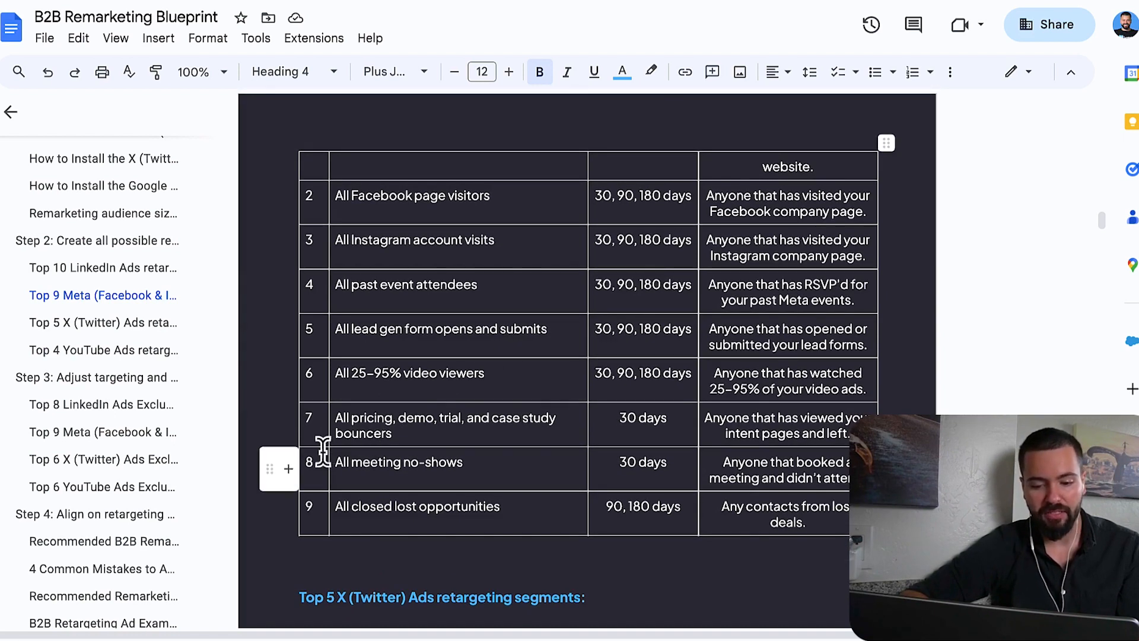
mouse_move(497, 381)
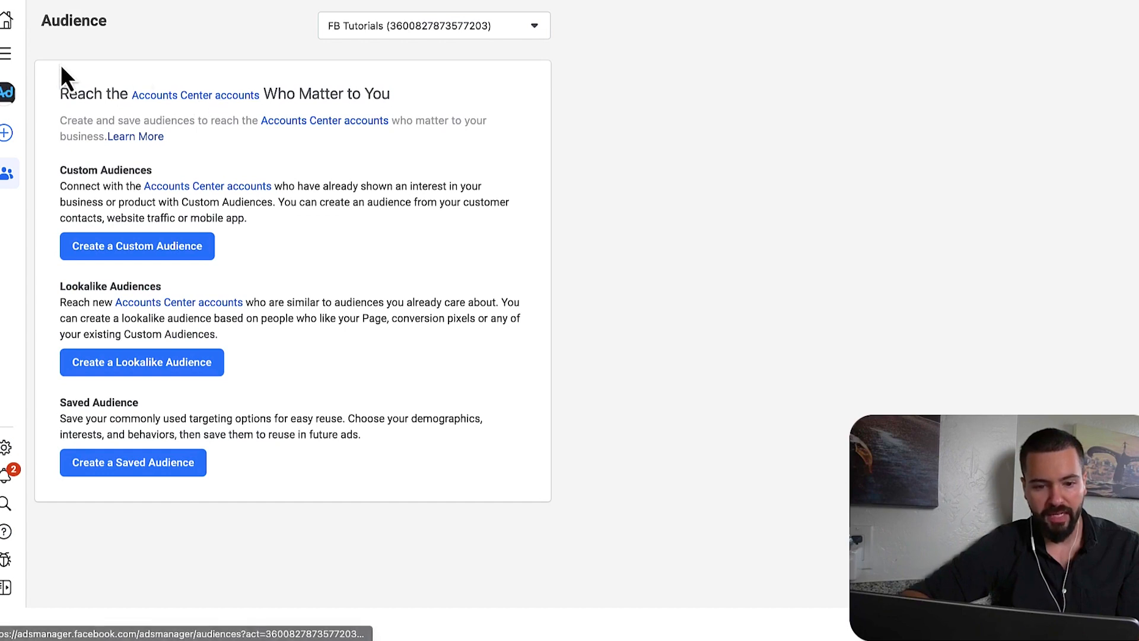
mouse_move(294, 52)
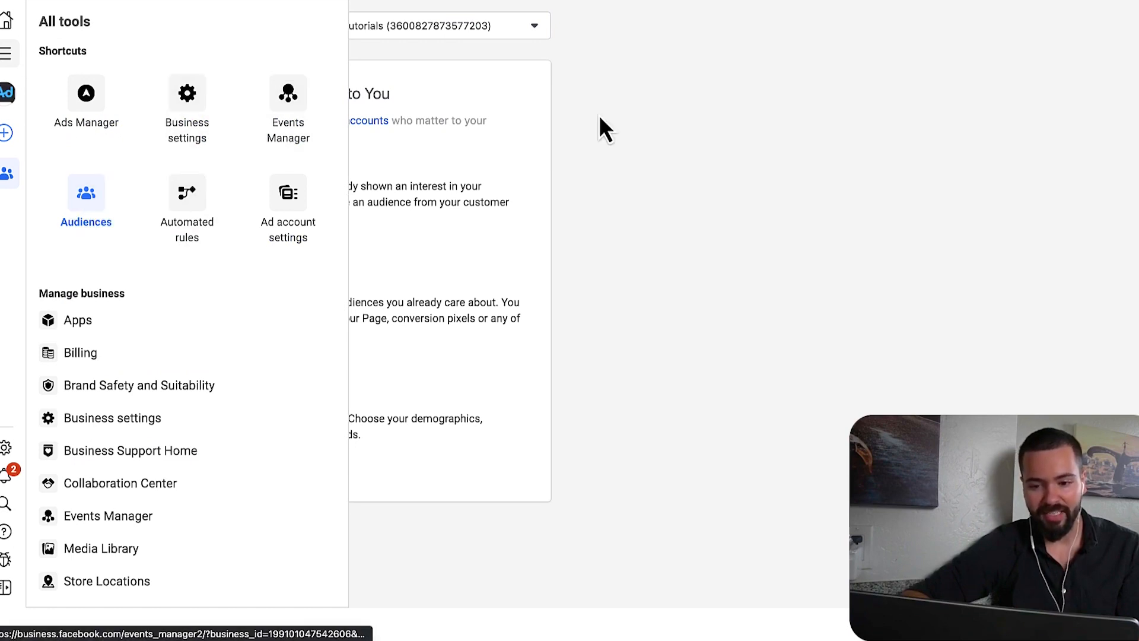
- Start a new website-visitor custom audience and continue to its settings form
click(136, 245)
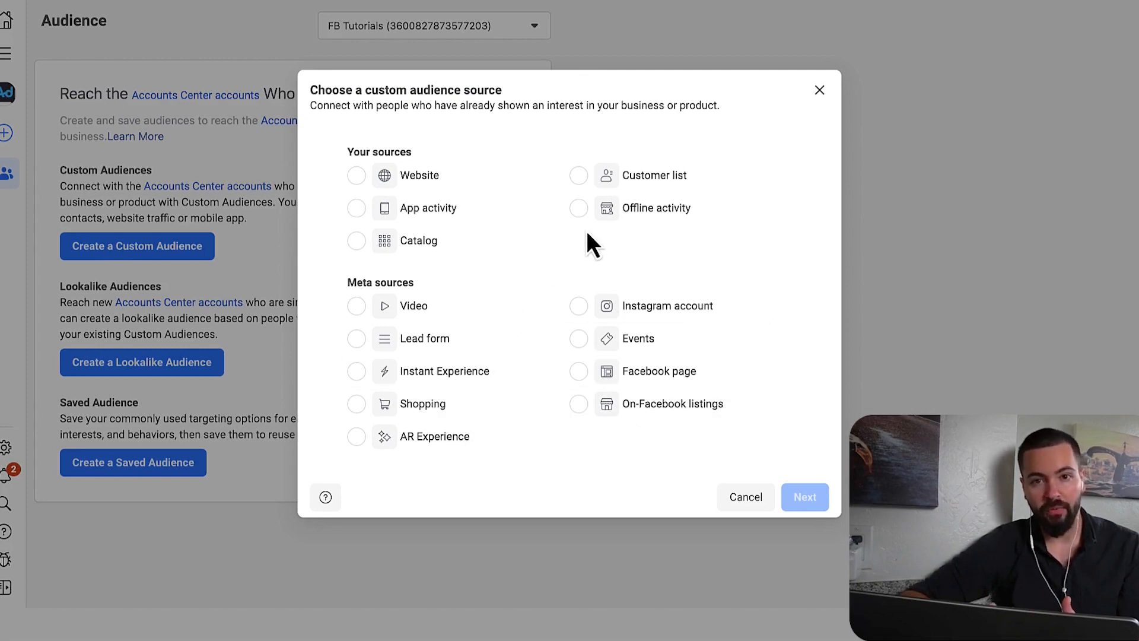
mouse_move(465, 207)
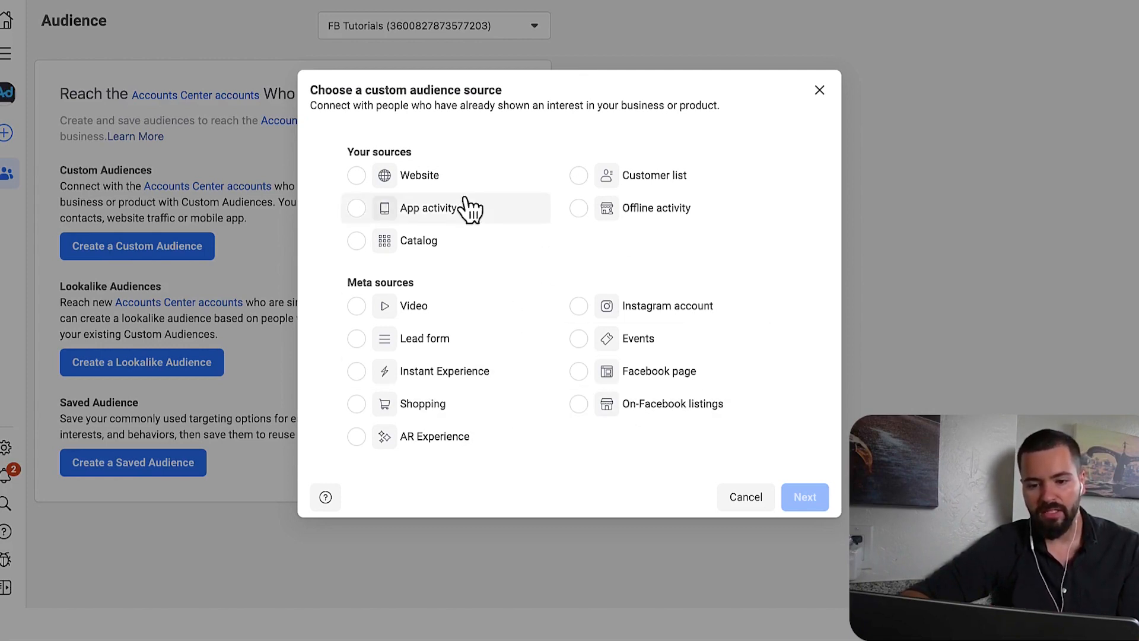
click(356, 175)
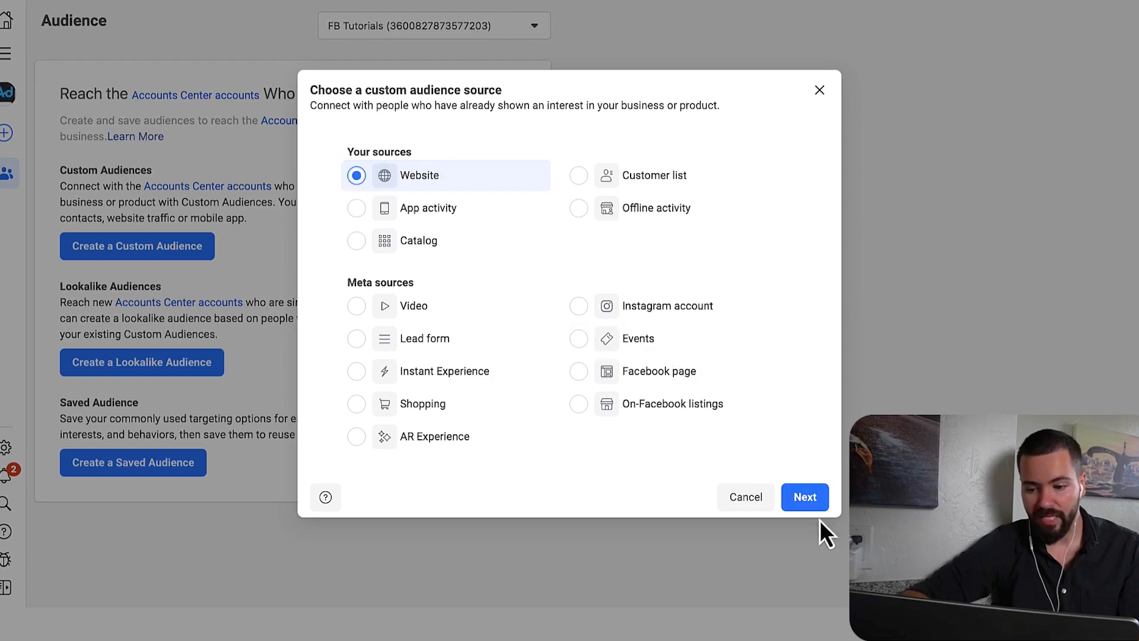
click(804, 497)
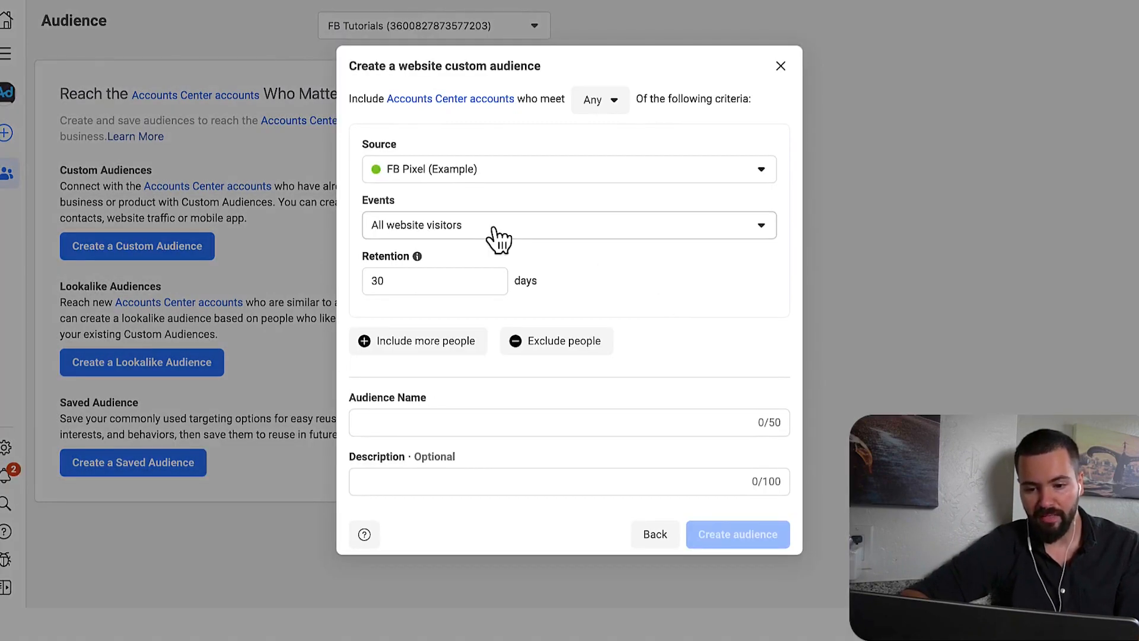
- Name the website audience '[Remarketing] All Visits (30D)', then begin changing it to 90 days
click(434, 281)
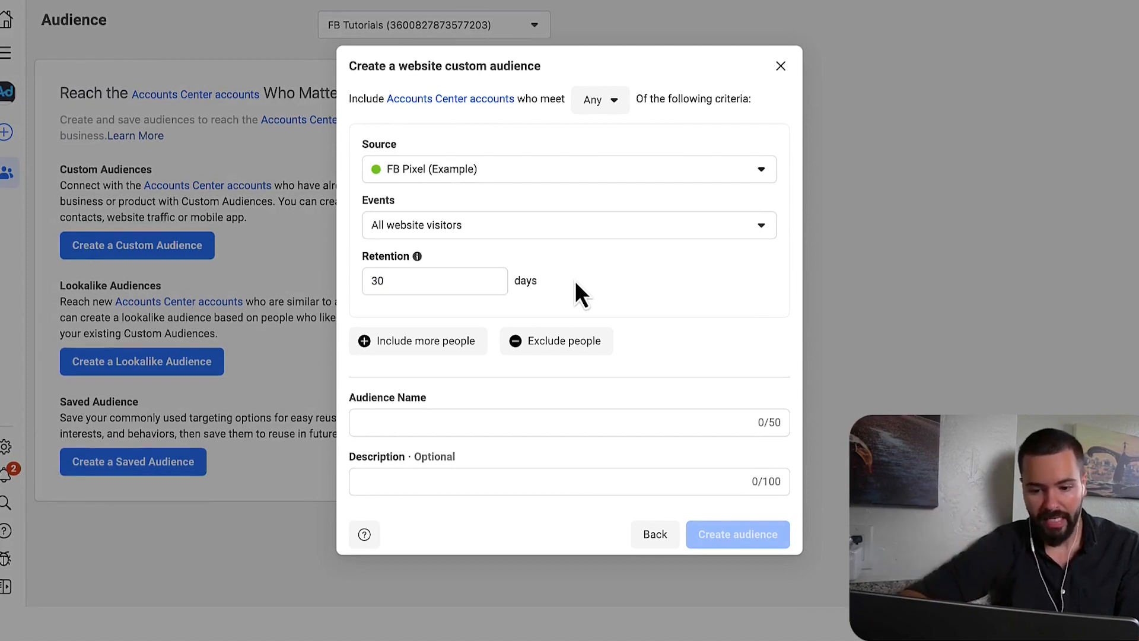
text([Remarketing)
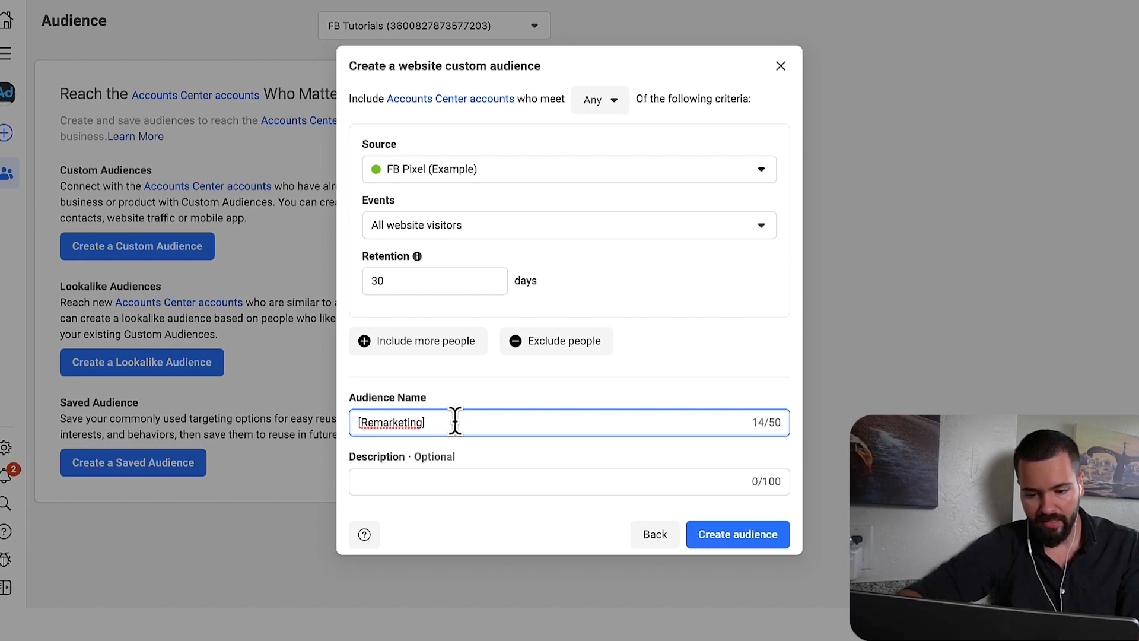
text(All Visits ()
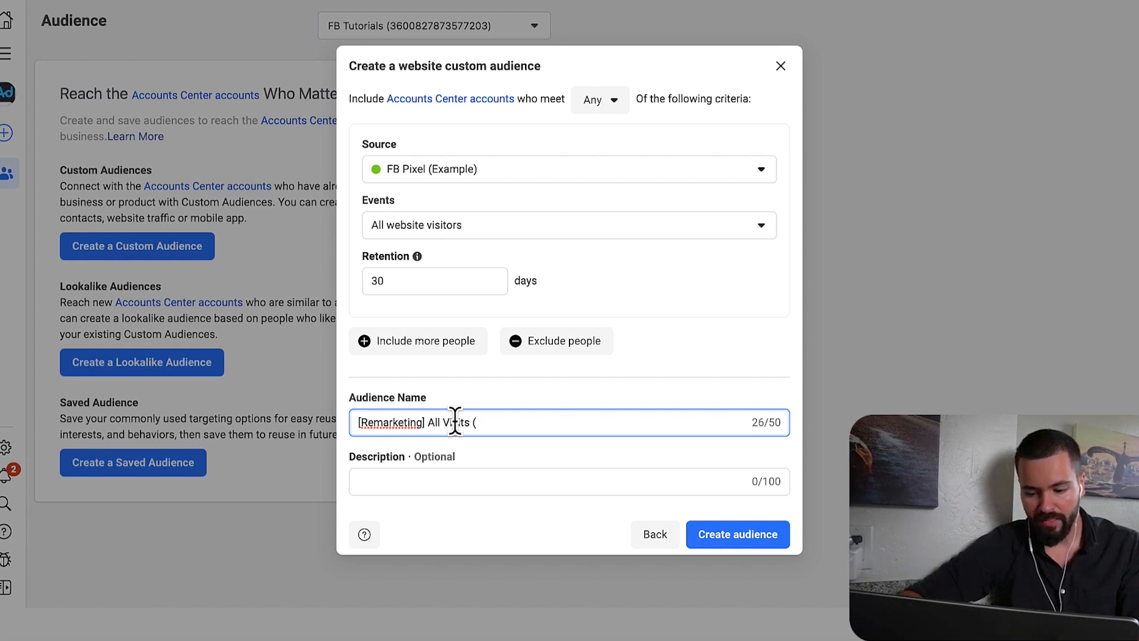
text(30D))
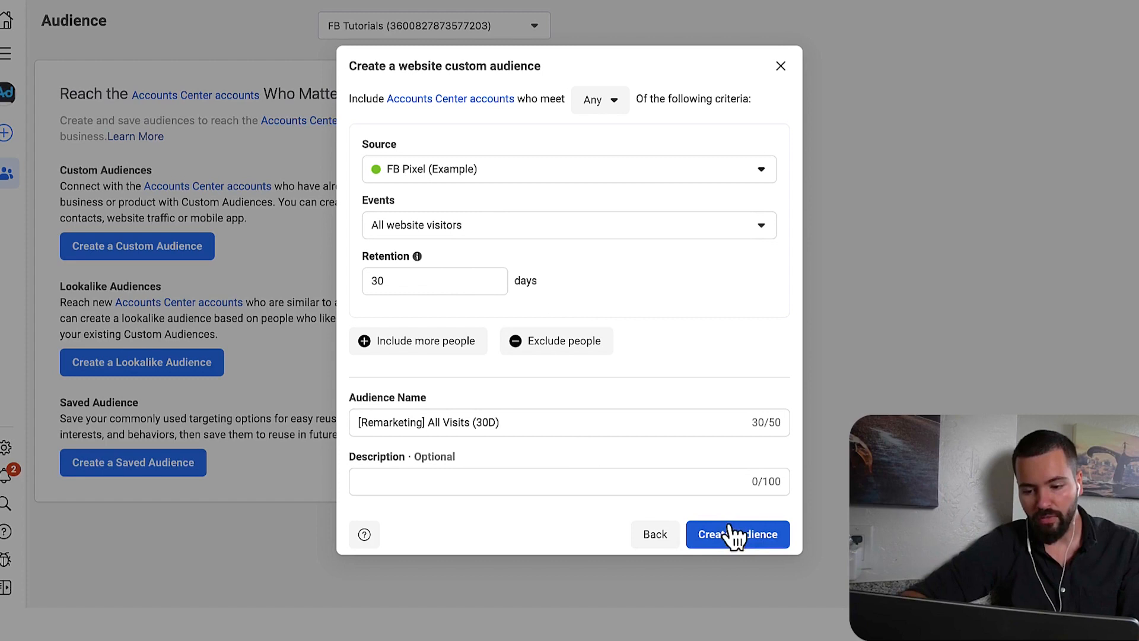
text(9)
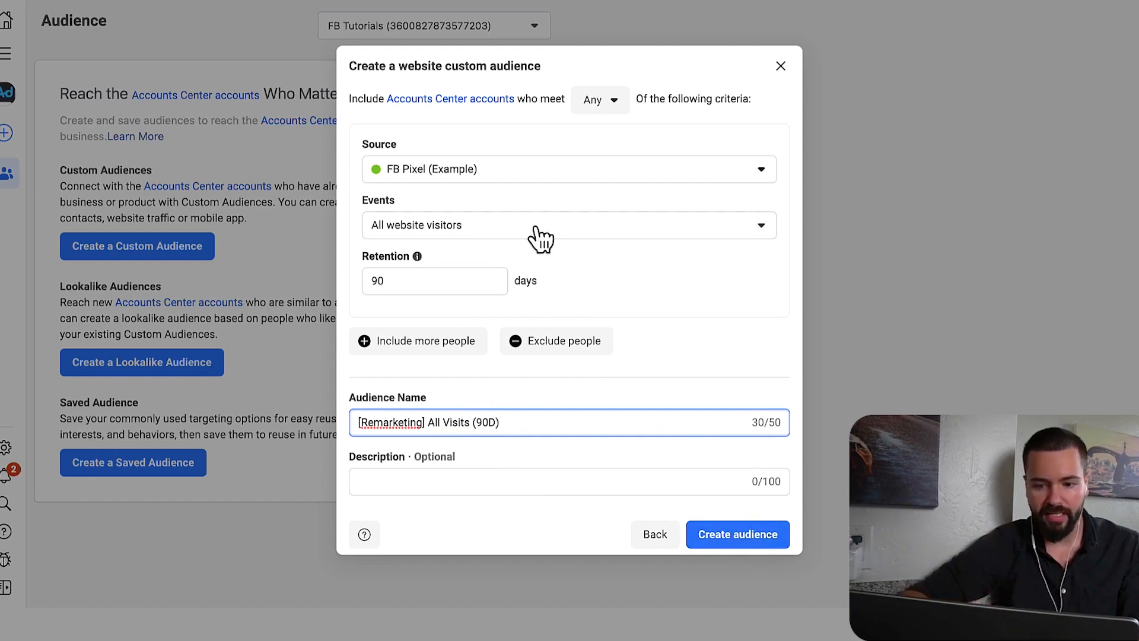
- Enter 180 as the audience retention value
text(180)
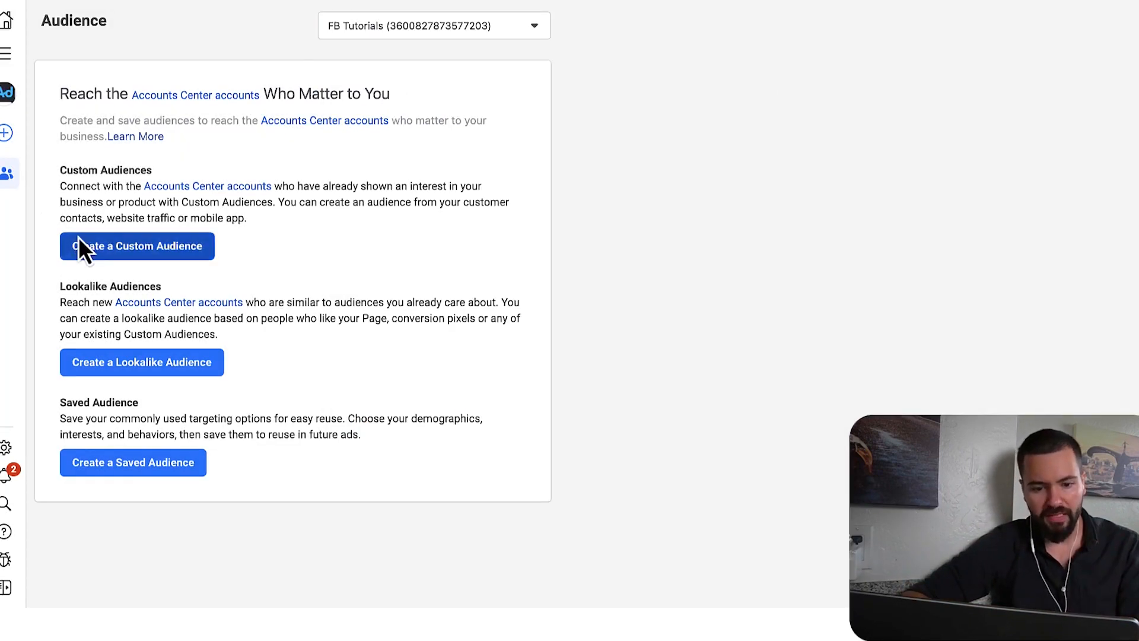
- Start a new video-engagement custom audience and continue to its settings
click(136, 246)
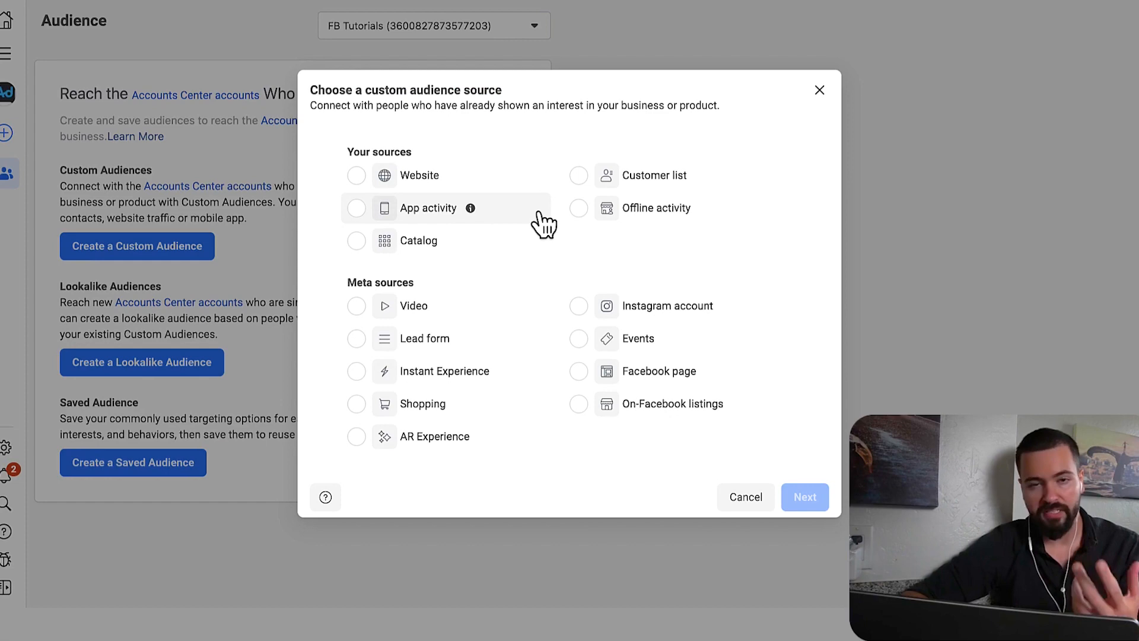
click(356, 306)
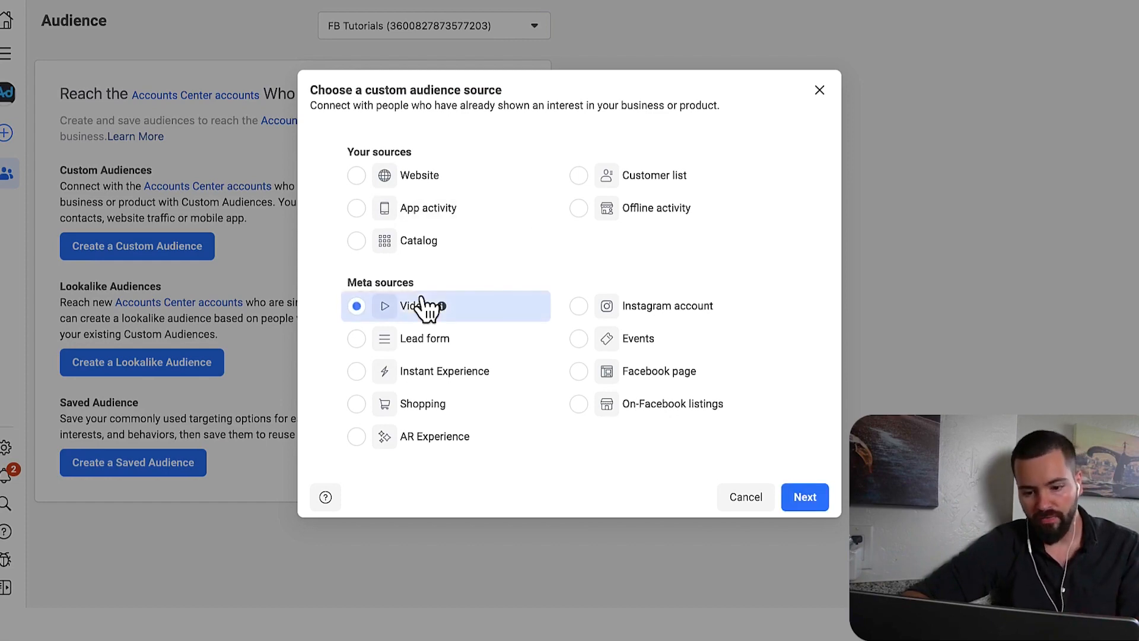
click(803, 497)
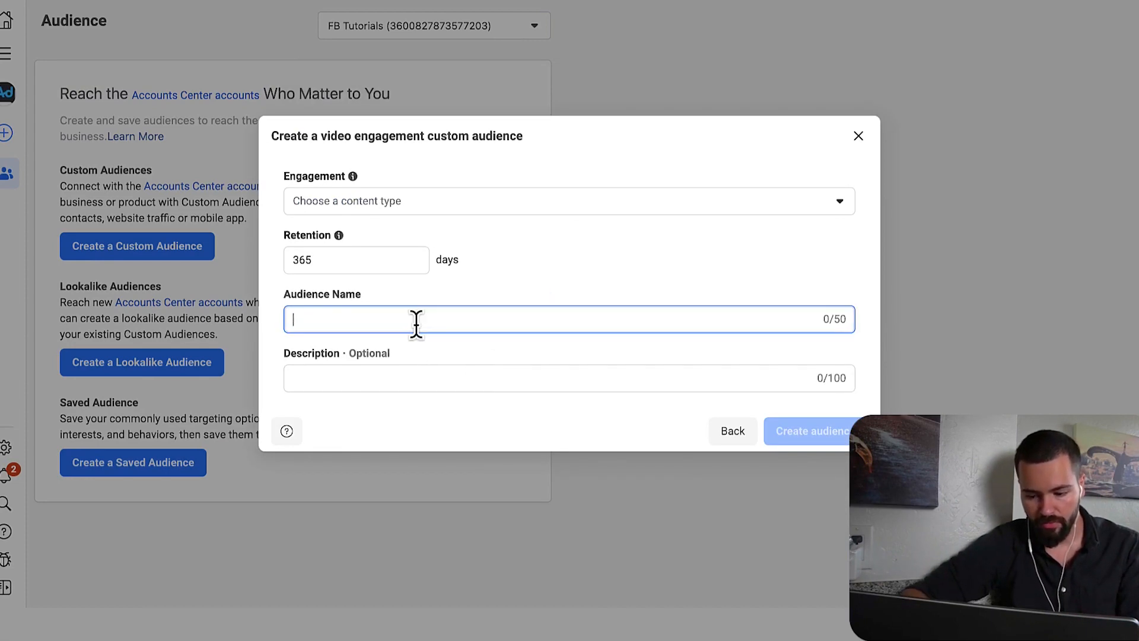
- Name it '[Remarketing] 25% Video Views (30D)' with 30-day retention, then close without saving
text([Remarketing)
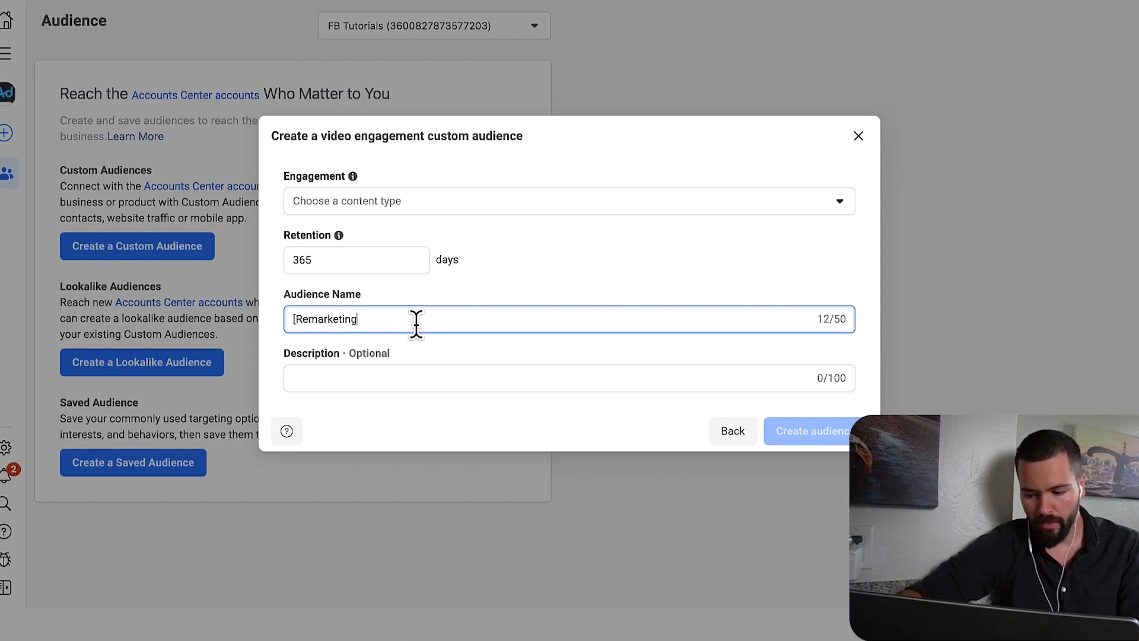
text(25% Video ()
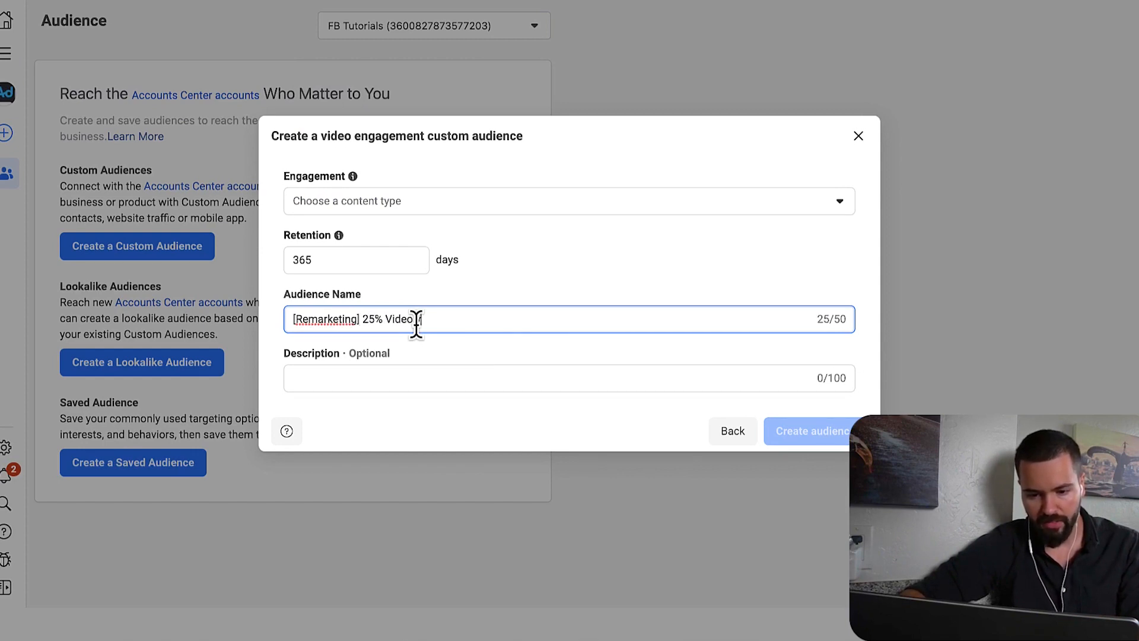
text(iews (30D))
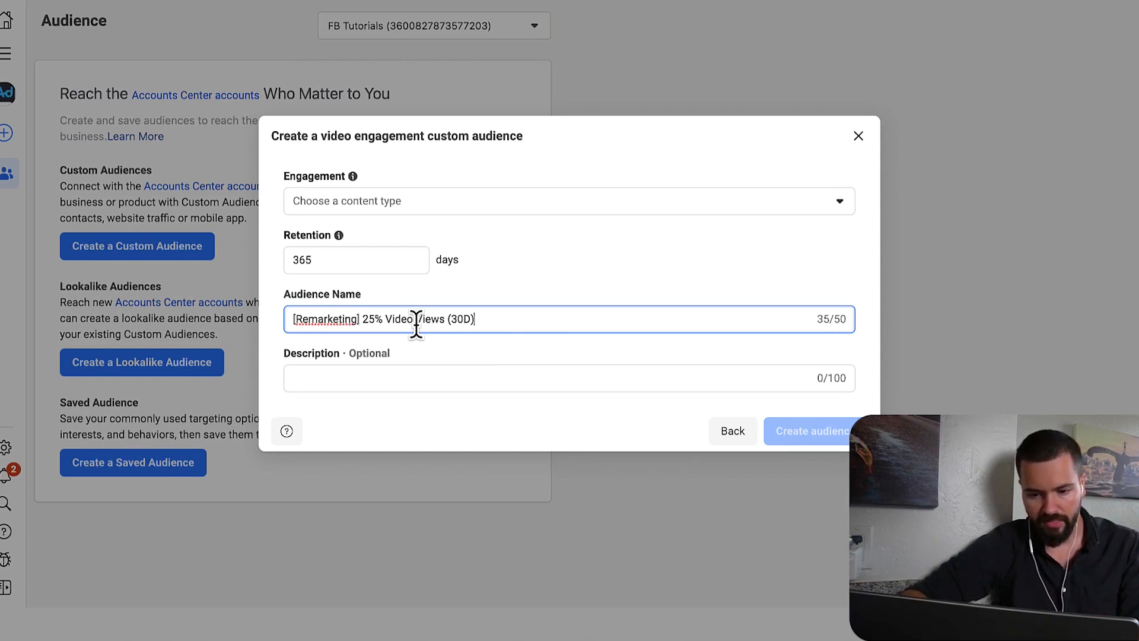
text(30)
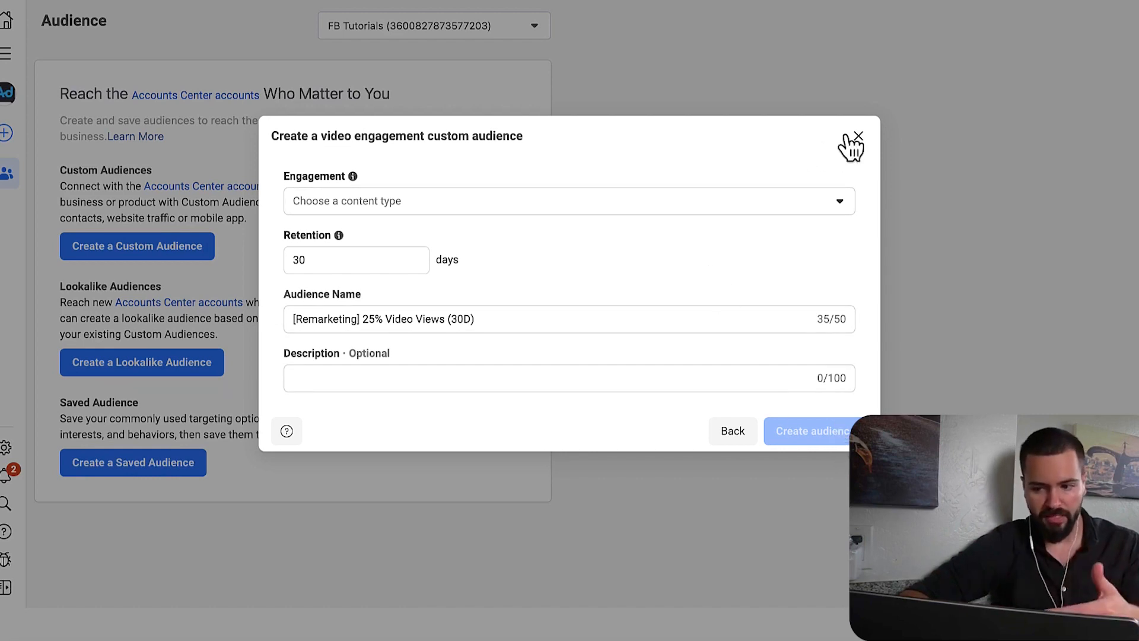
click(856, 135)
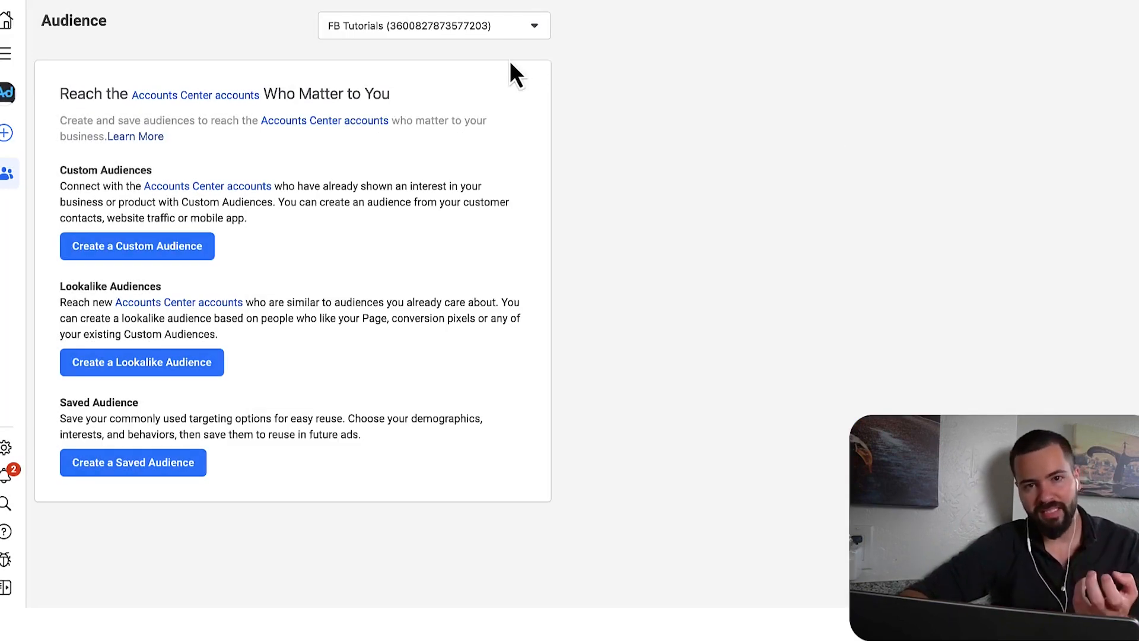